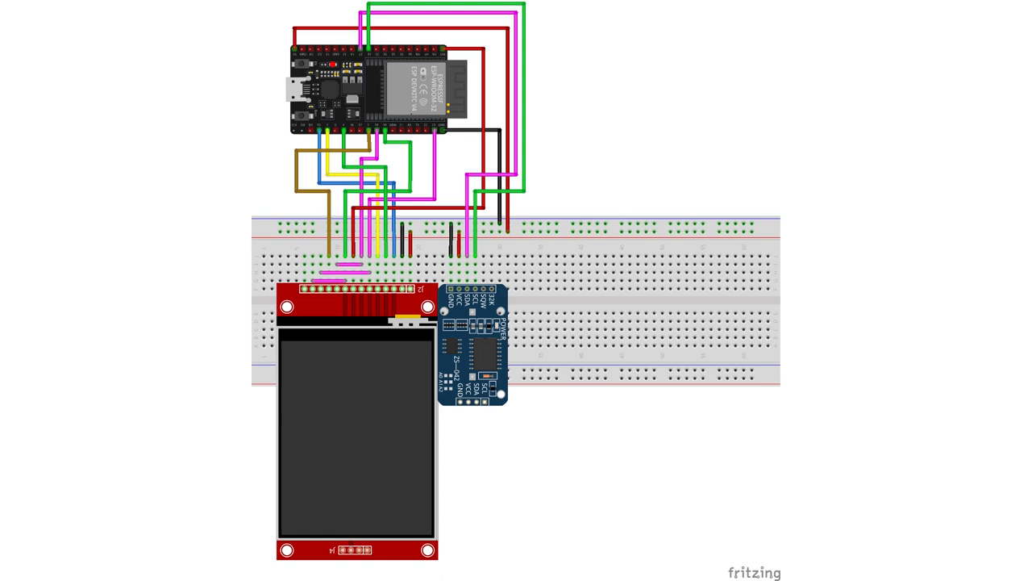
Install the TFT_eSPI library from the TFT_eSPI.zip archive on the Desktop
left_click(61, 21)
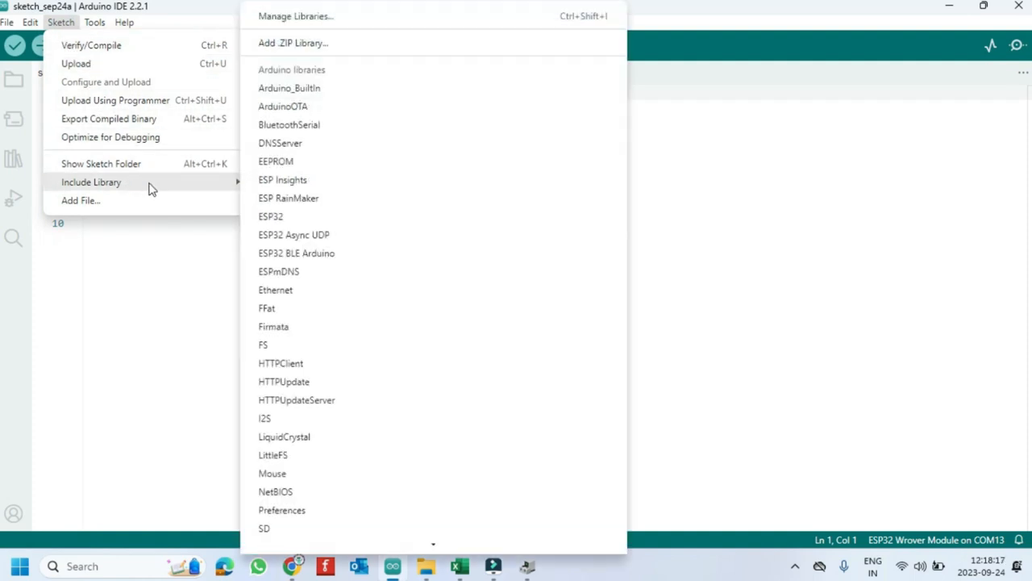
left_click(293, 42)
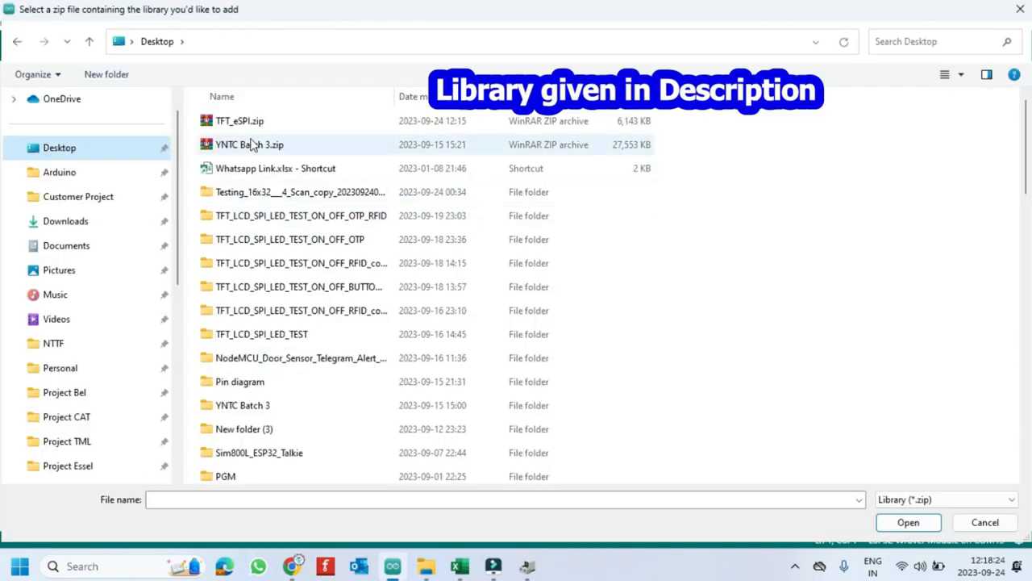
left_click(239, 120)
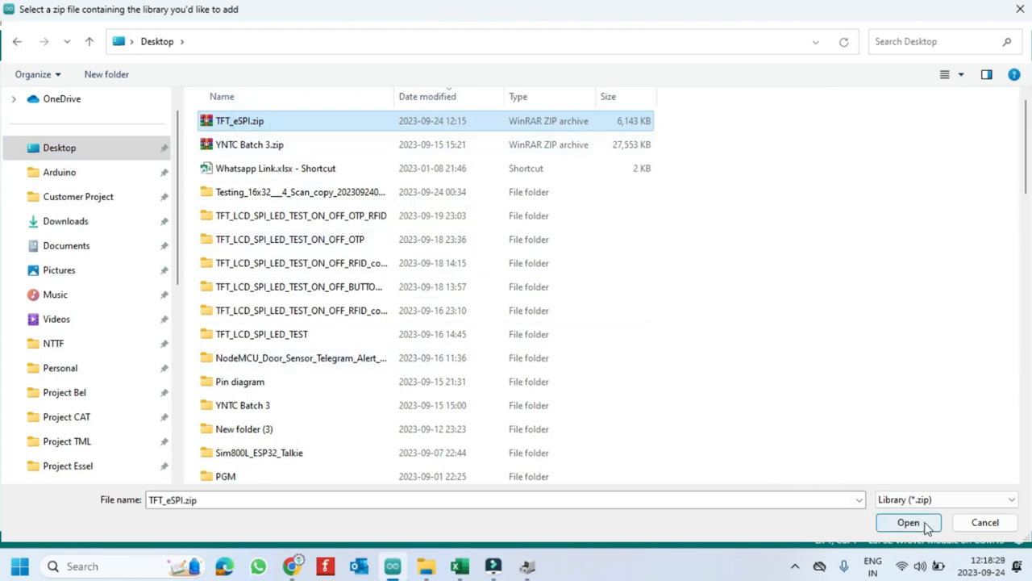
left_click(908, 522)
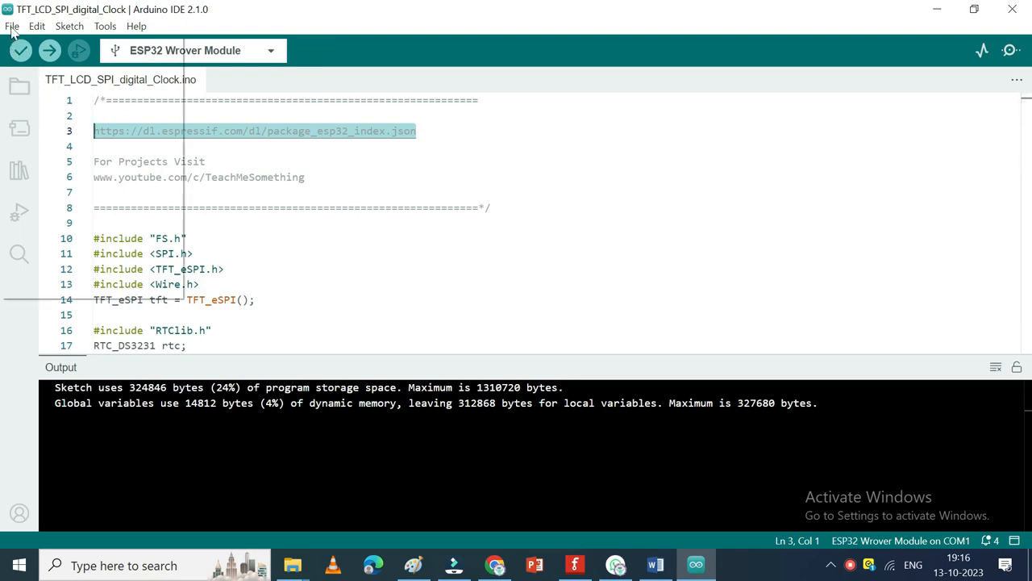
mouse_move(21, 222)
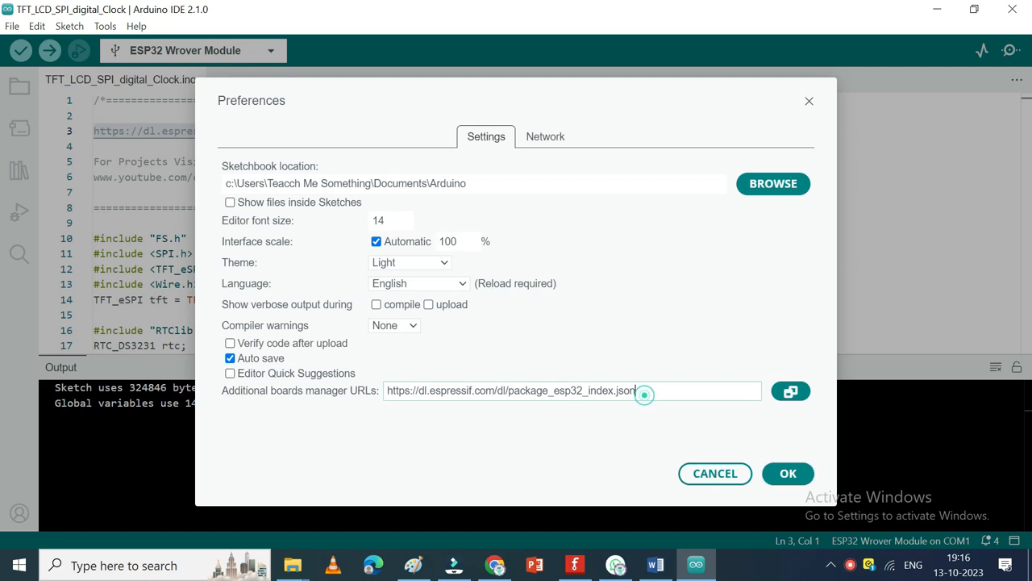
Save the Espressif package_esp32_index.json URL under additional boards manager URLs
left_click(791, 391)
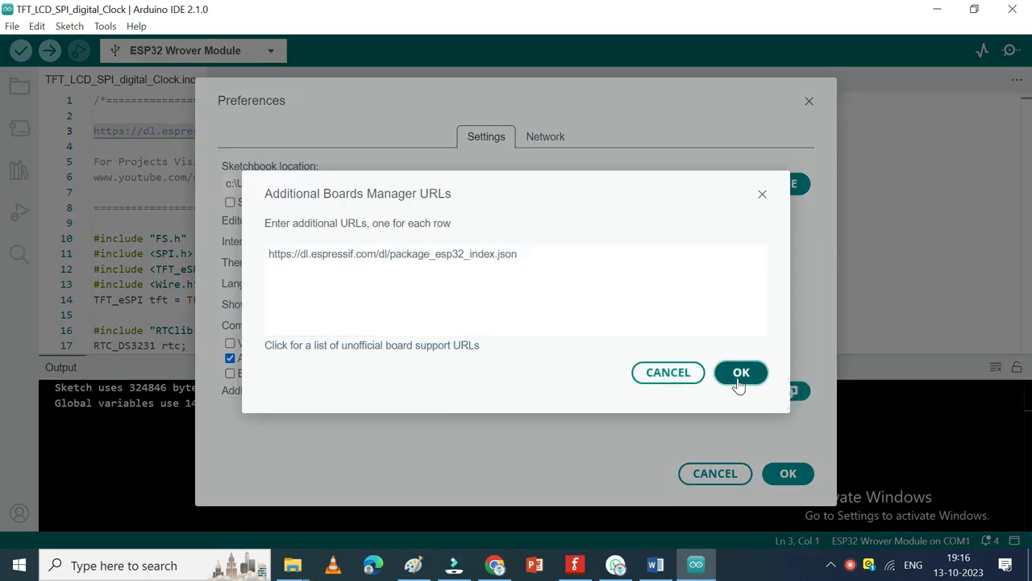
left_click(740, 372)
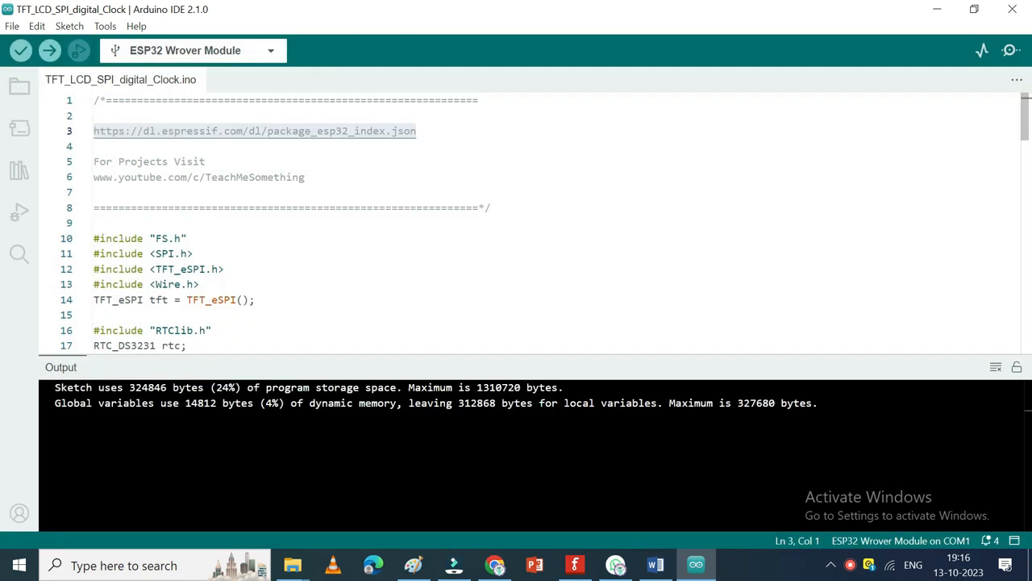
Check the Boards Manager shows Espressif esp32 1.0.6 installed, then close it
left_click(20, 129)
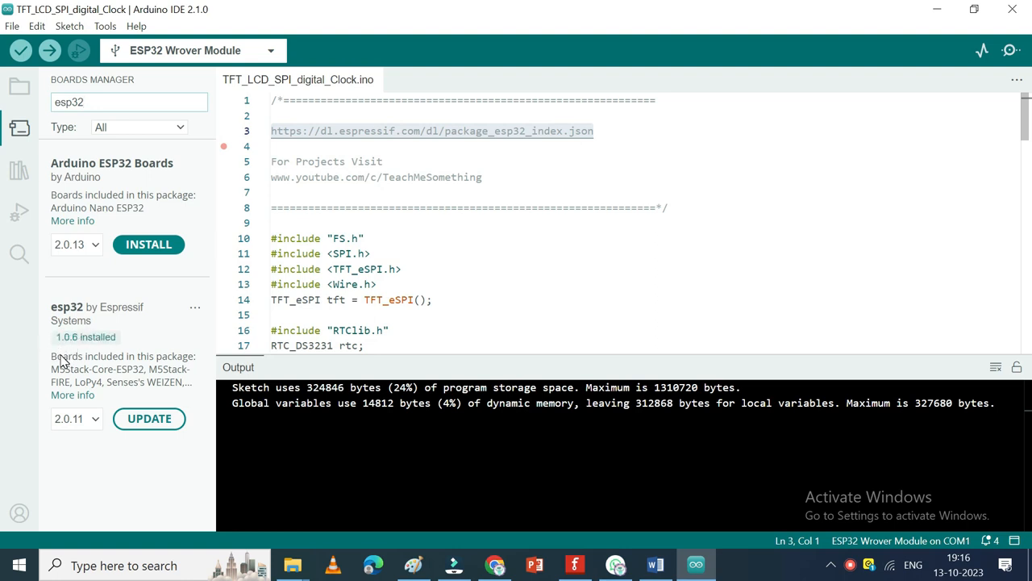
mouse_move(97, 357)
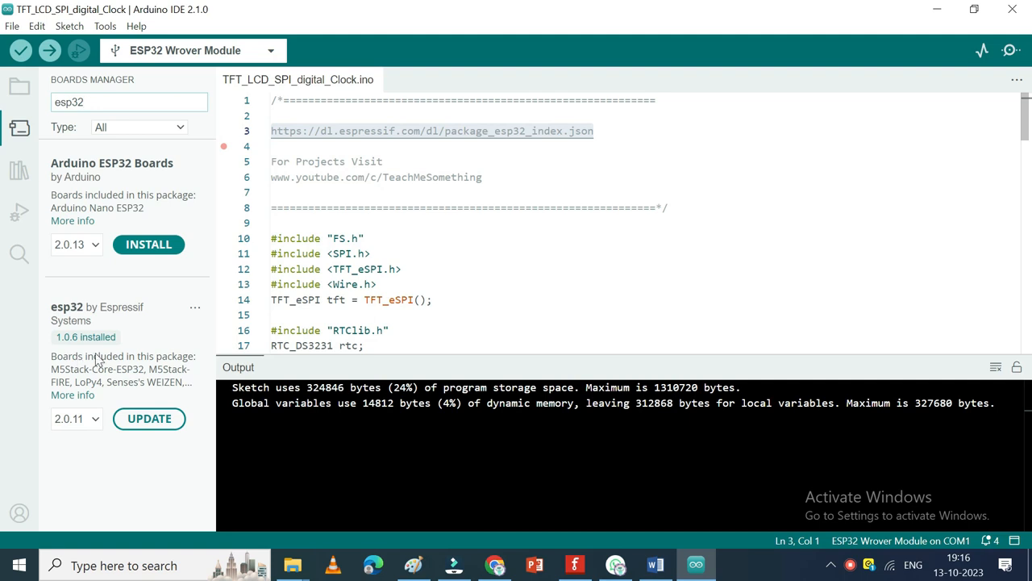
mouse_move(20, 128)
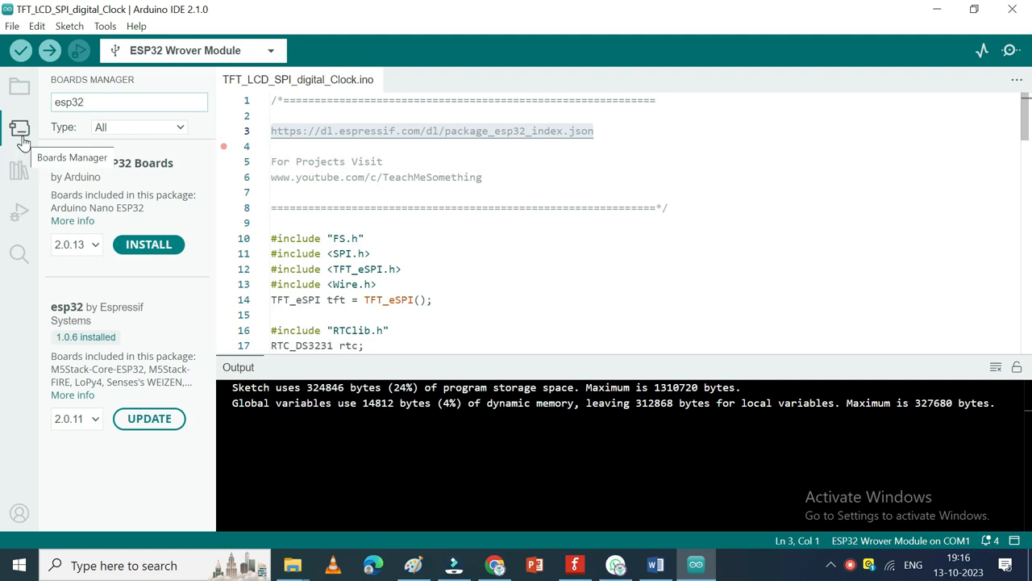
left_click(20, 175)
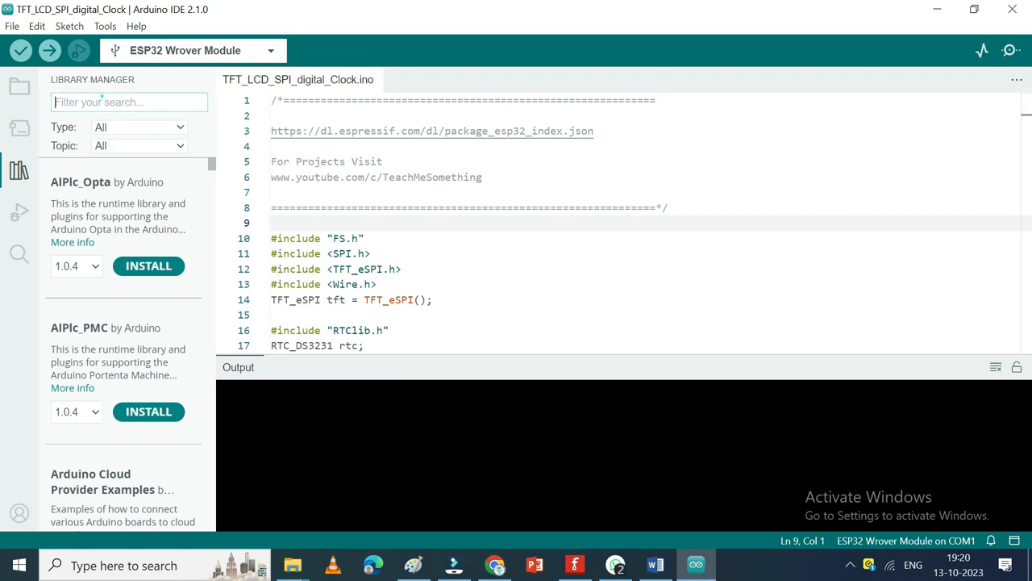
Search libraries for rtclib and update RTClib by Adafruit to 2.1.1
type("rtc")
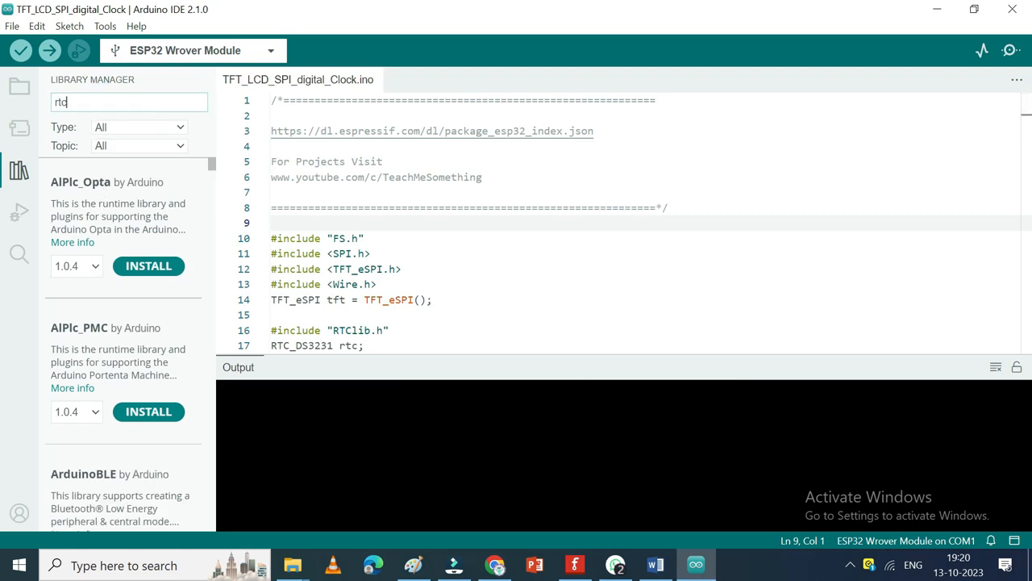
type("lib")
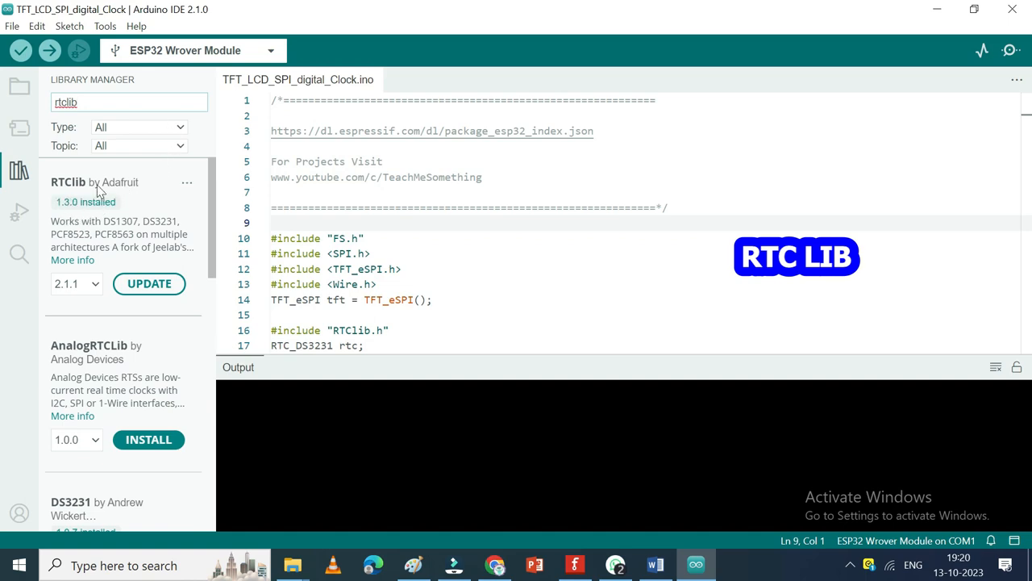
left_click(149, 283)
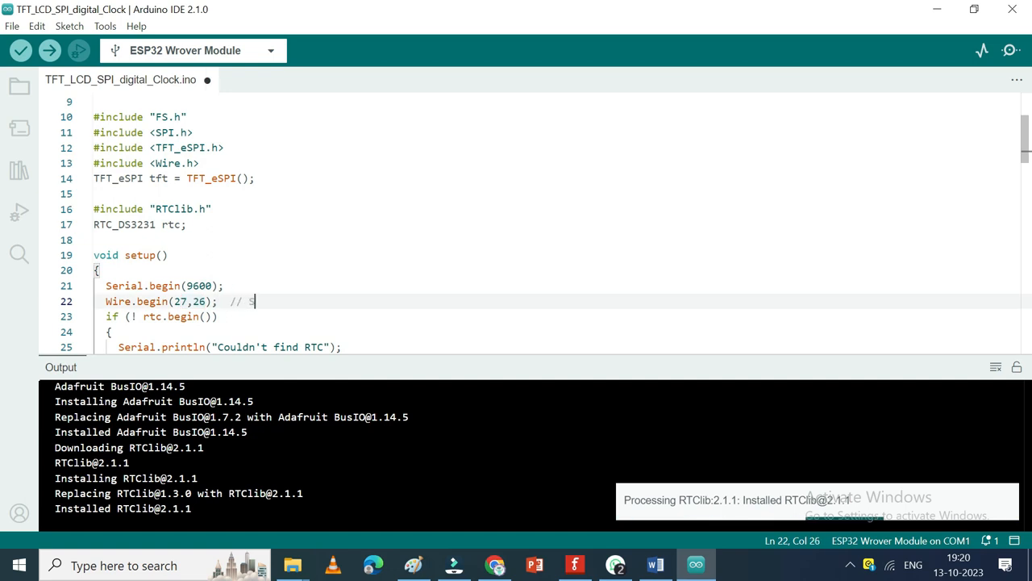
Add the comment '// SDA , SCL pin for DS3231' after Wire.begin(27,26);
type("DA , SCL pin f")
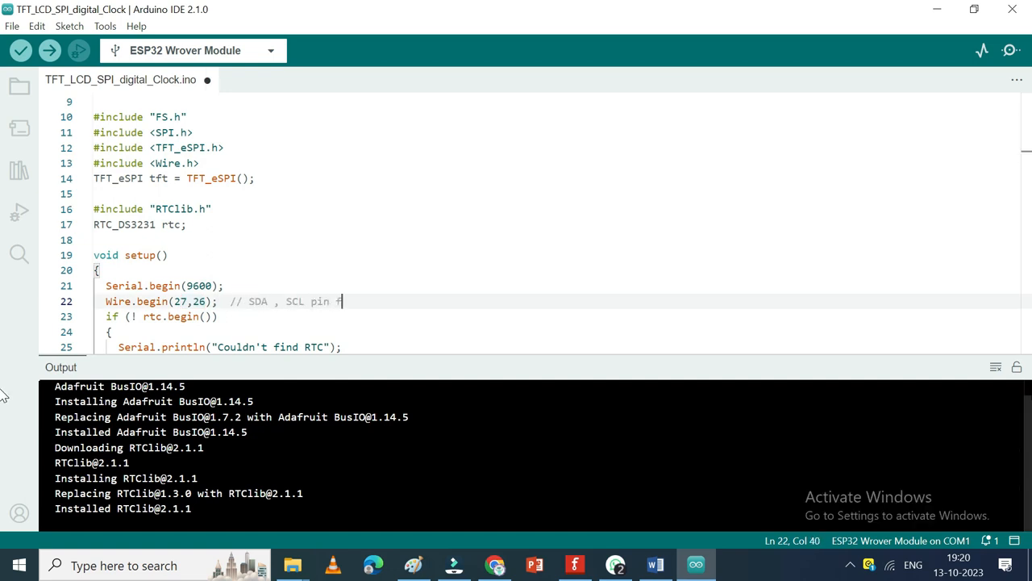
type("or DS32")
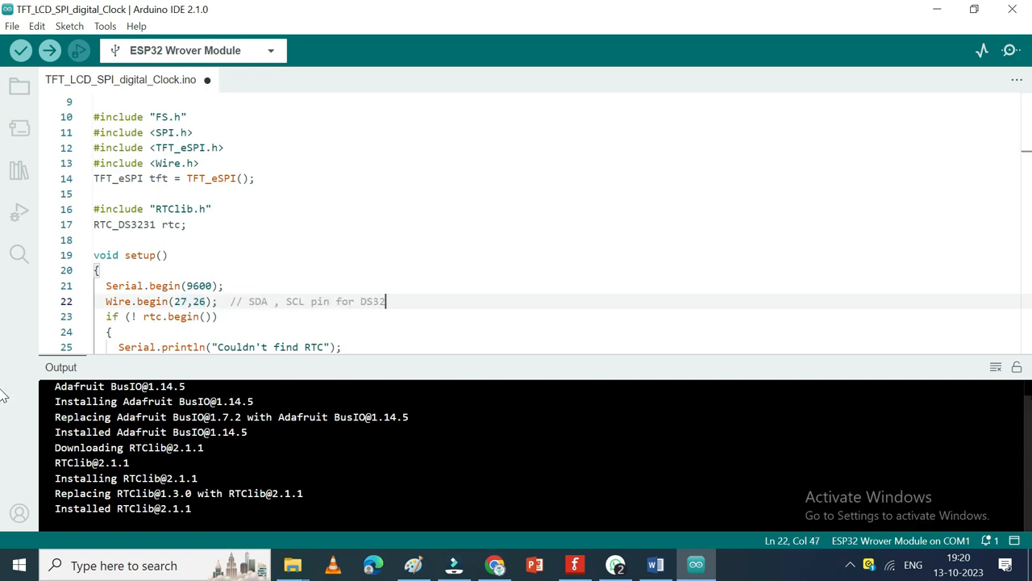
type("31")
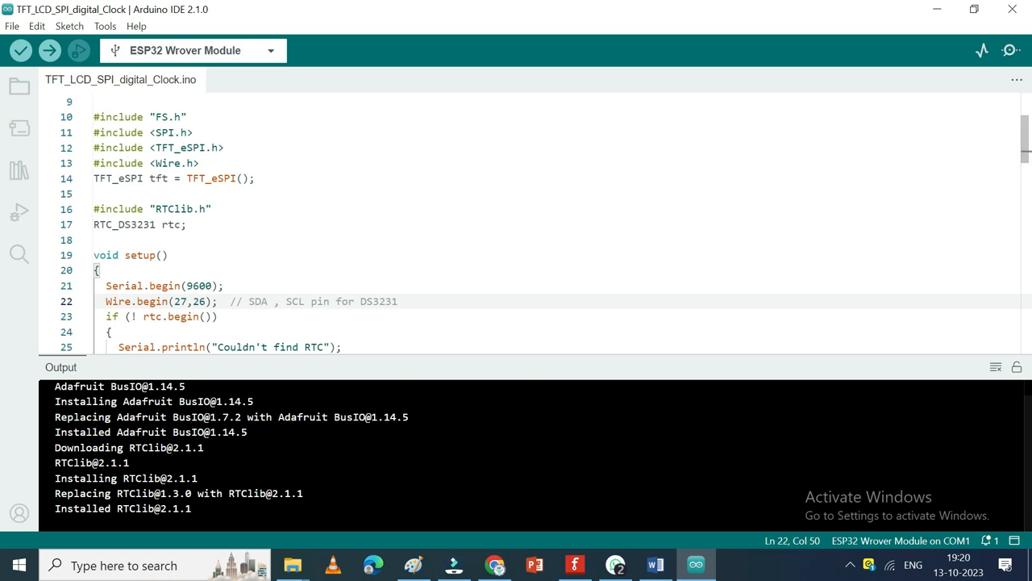
Select ESP32 Wrover Module on COM1 and upload the sketch
left_click(270, 50)
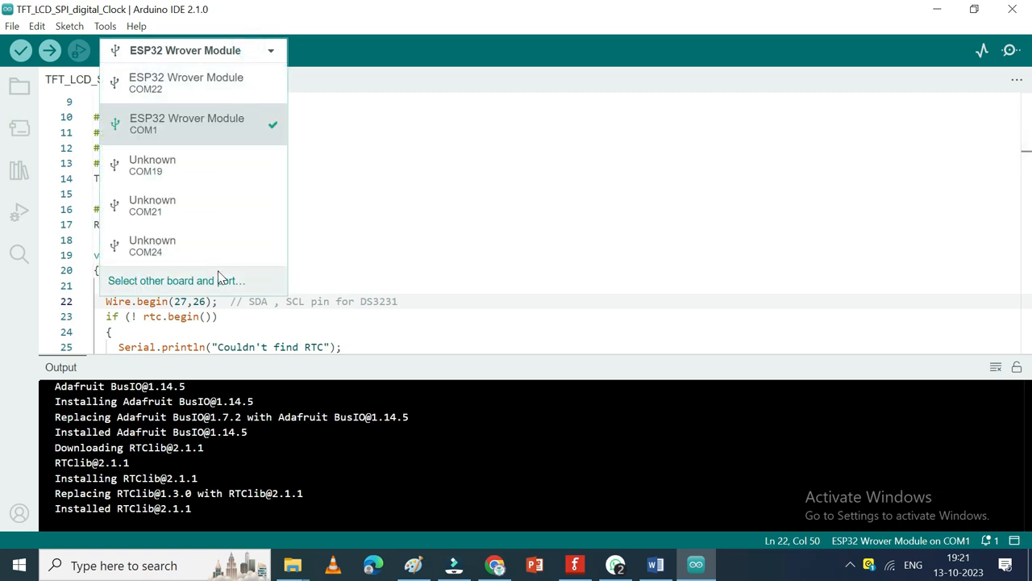
left_click(176, 280)
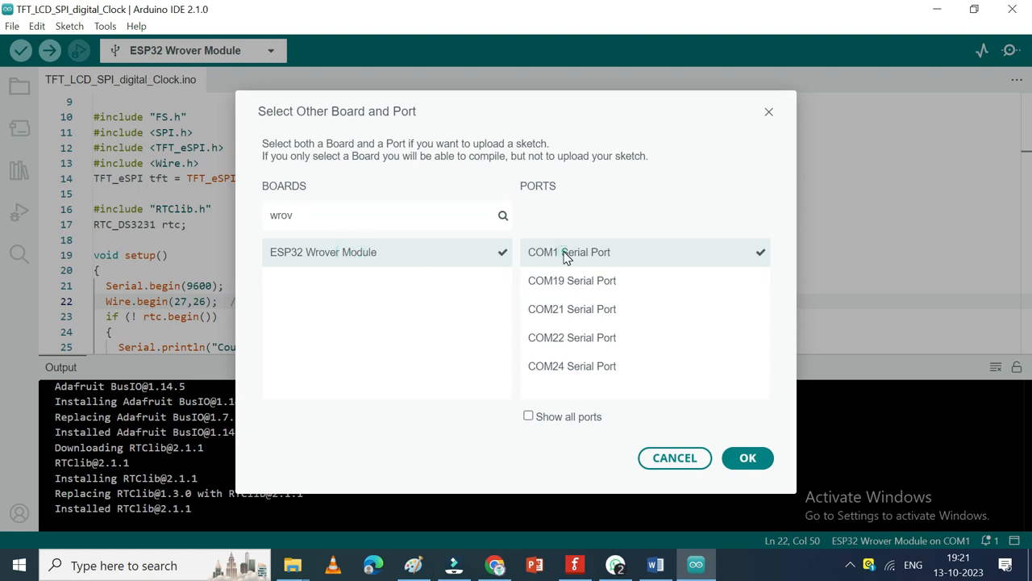
left_click(746, 457)
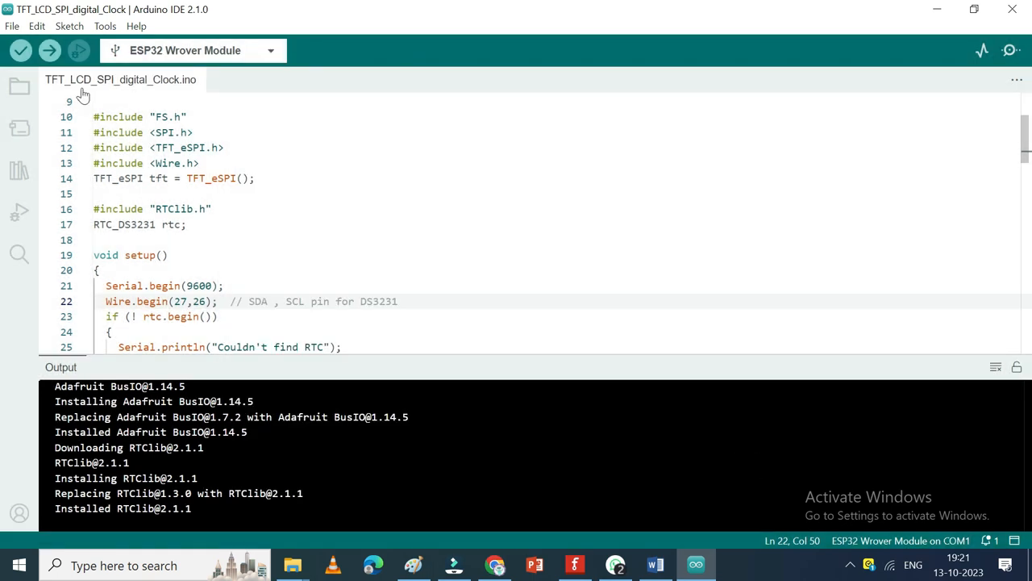
left_click(50, 50)
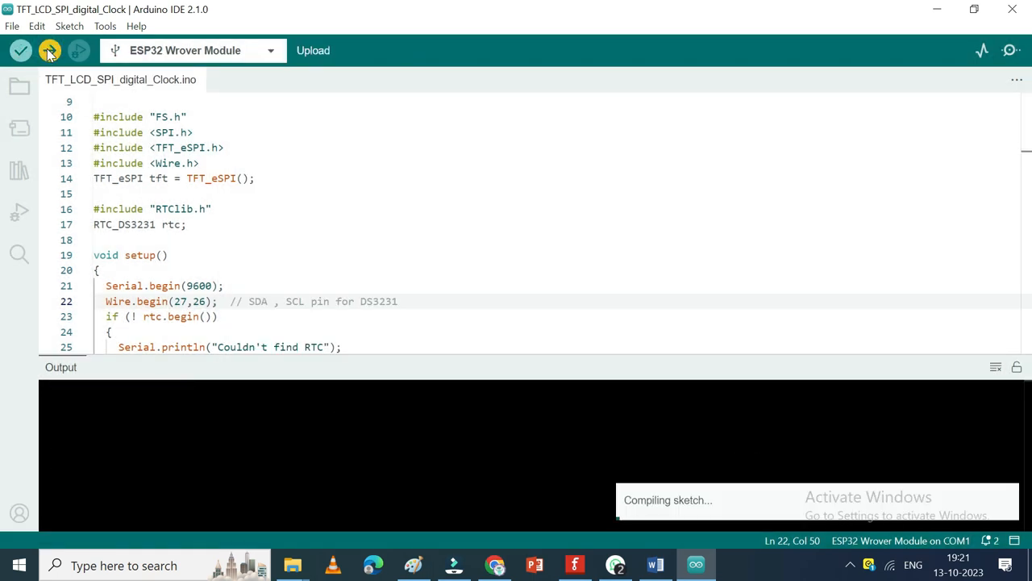